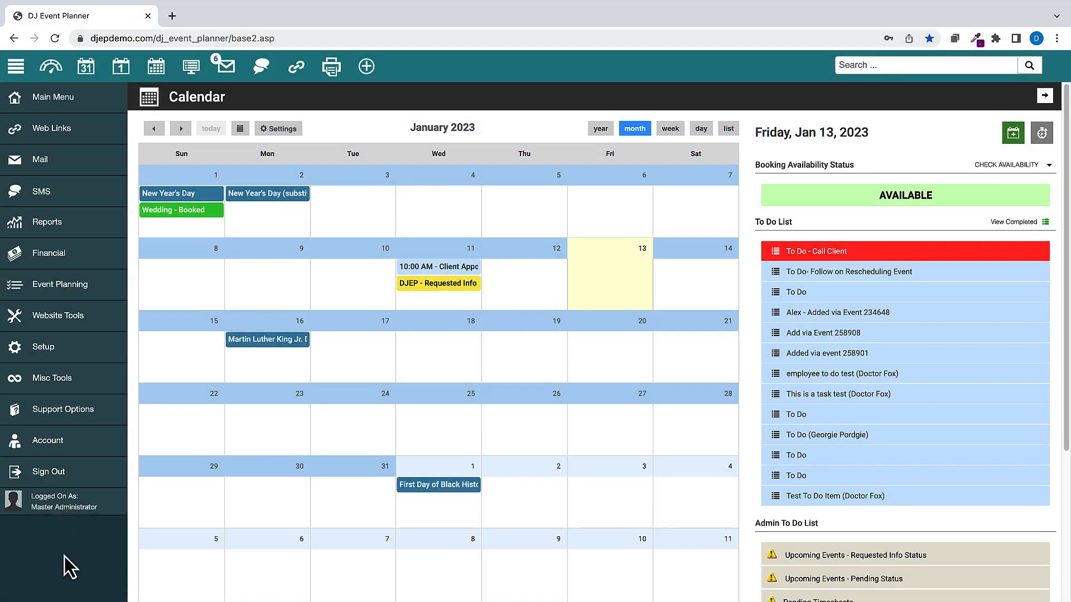
Open the Payroll Report by date for 1/6/2023–1/13/2023 from the Financial section
left_click(48, 252)
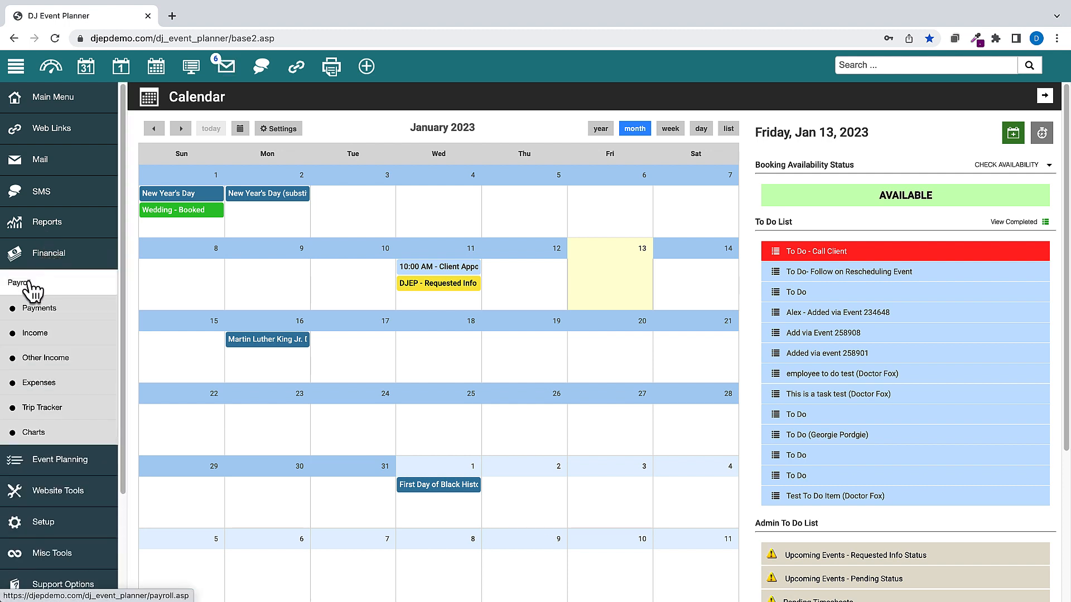
left_click(21, 283)
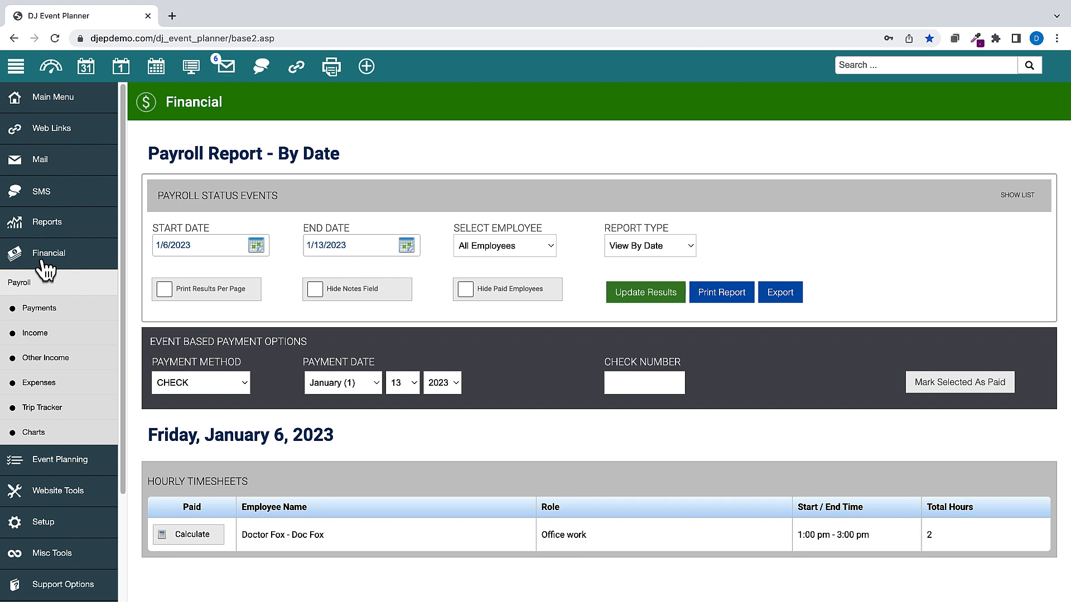
Open the Email Settings page showing mail server settings for administrators, salespersons and employees
left_click(43, 347)
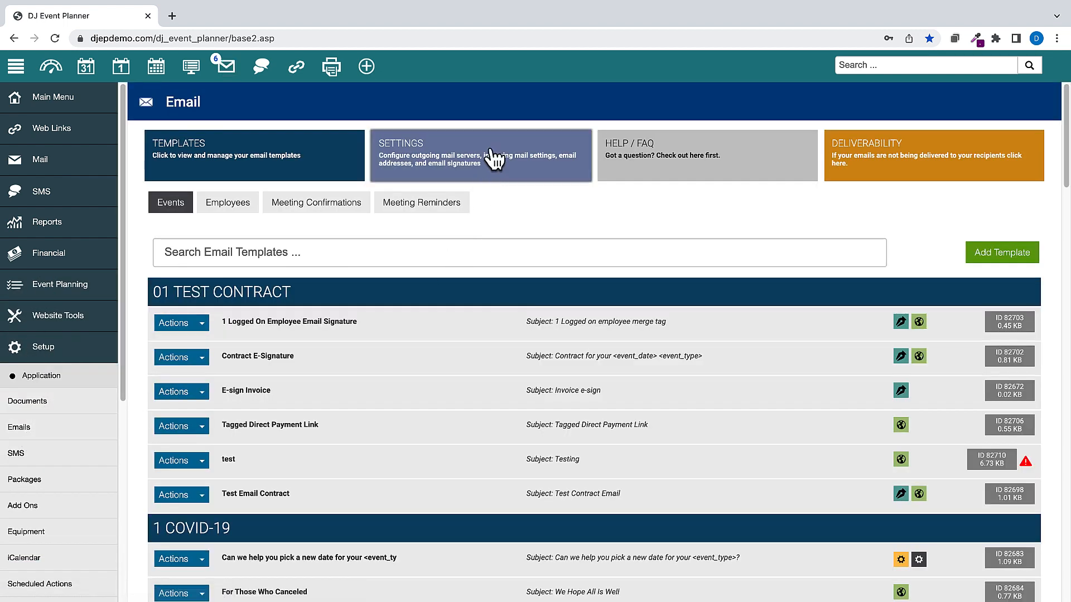
left_click(480, 155)
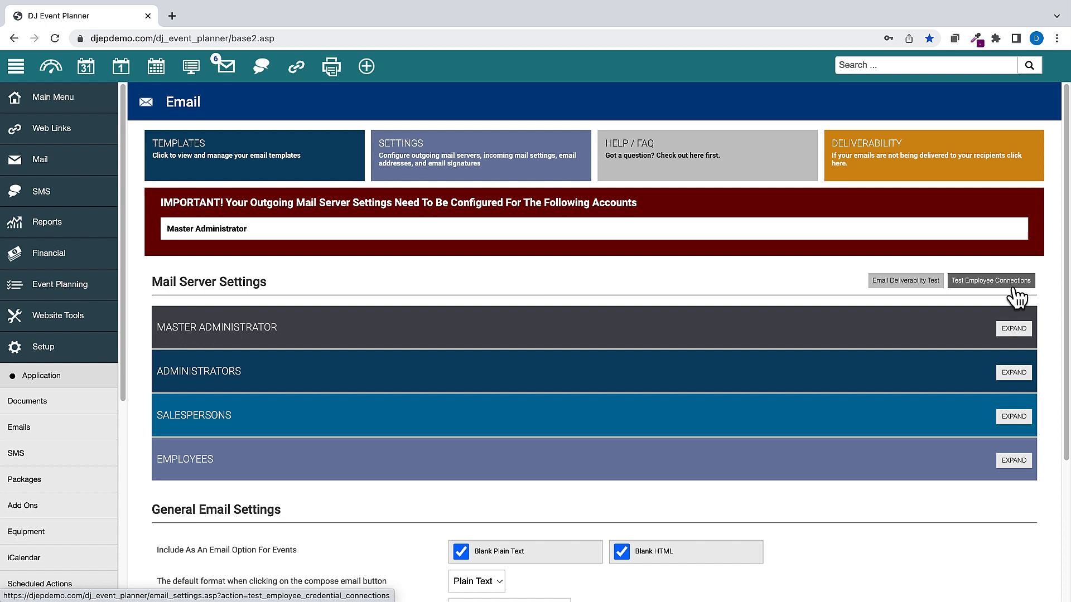
mouse_move(44, 355)
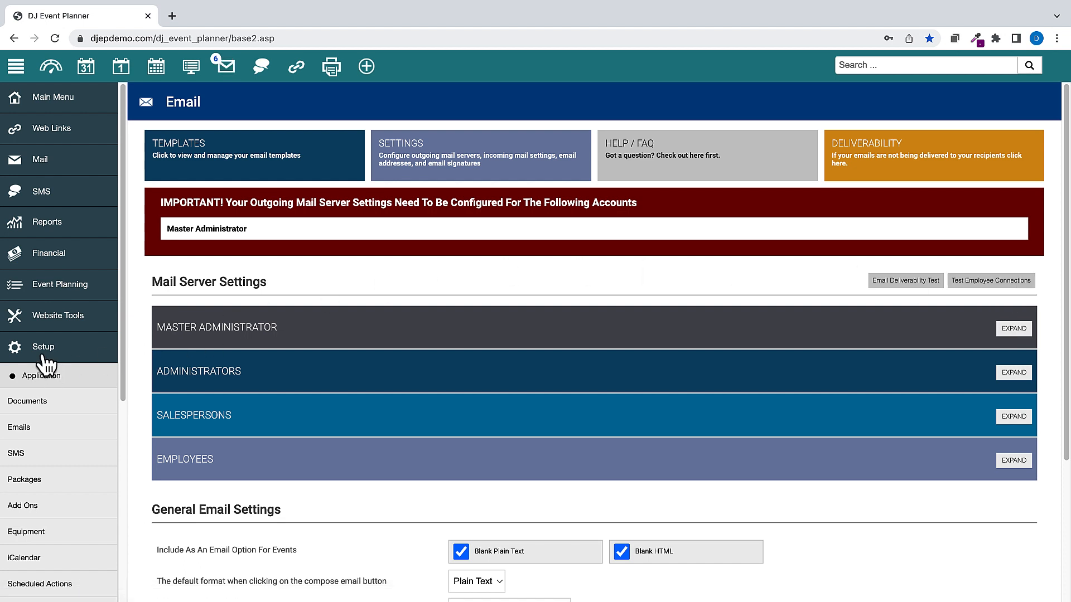
Expand the Instant Quote tool under Website Tools, preview its form, then close the preview
left_click(58, 315)
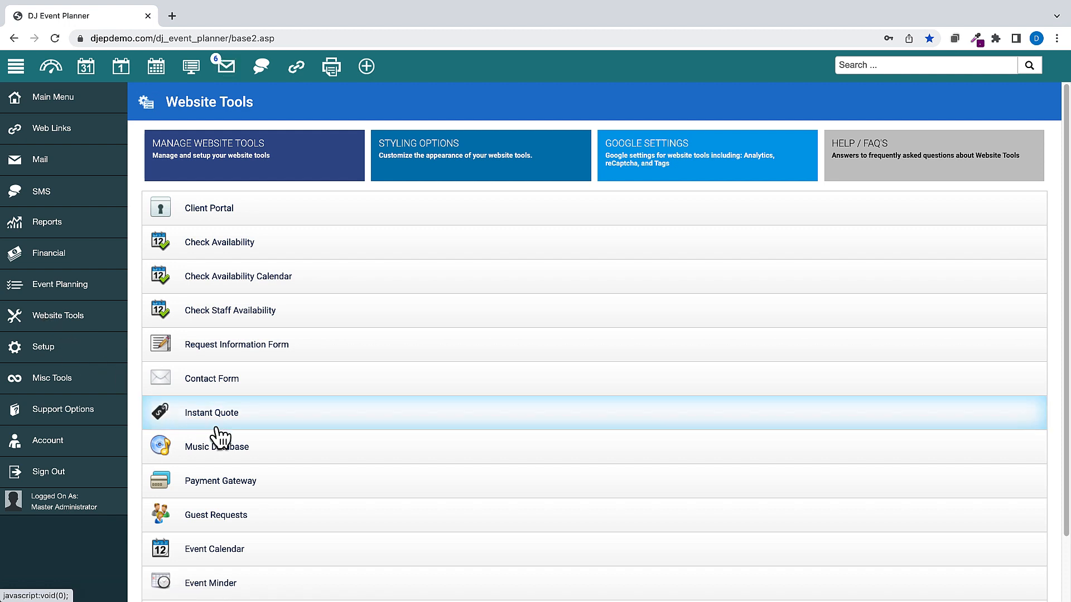
left_click(211, 412)
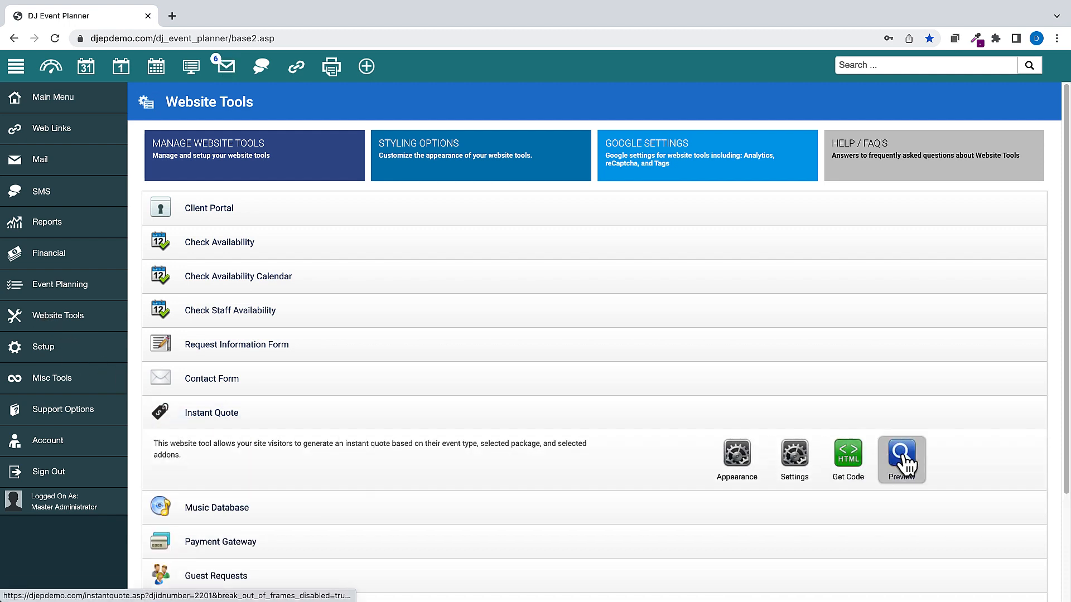
left_click(901, 459)
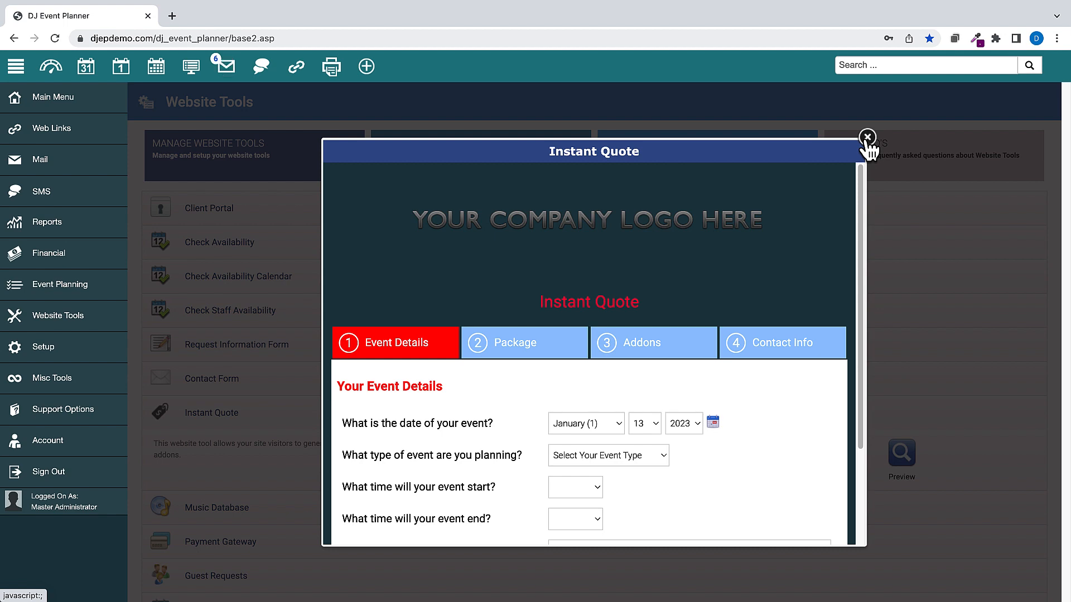
left_click(868, 137)
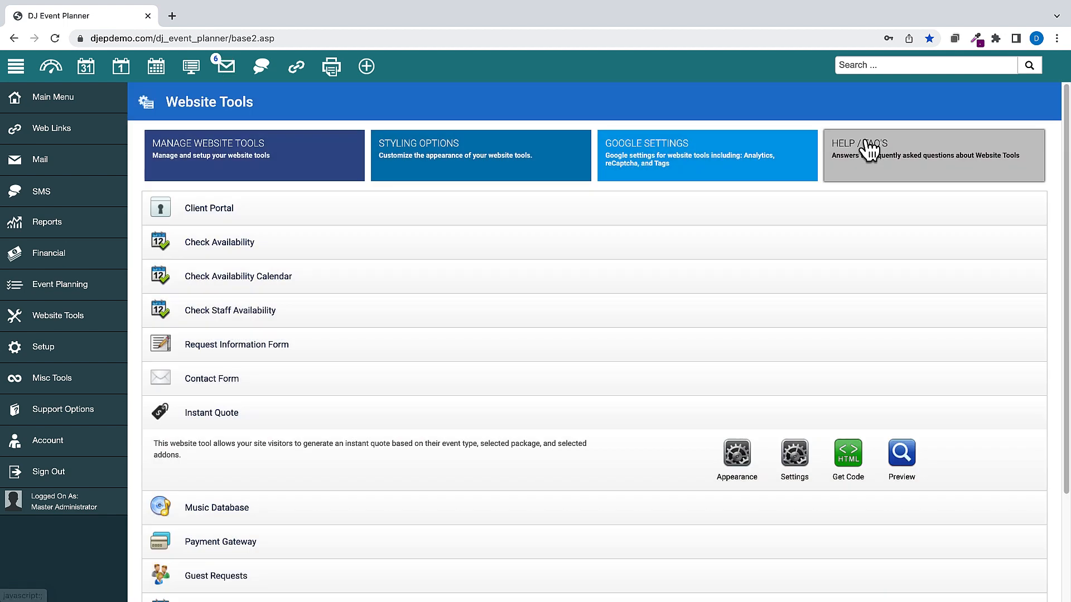
mouse_move(52, 355)
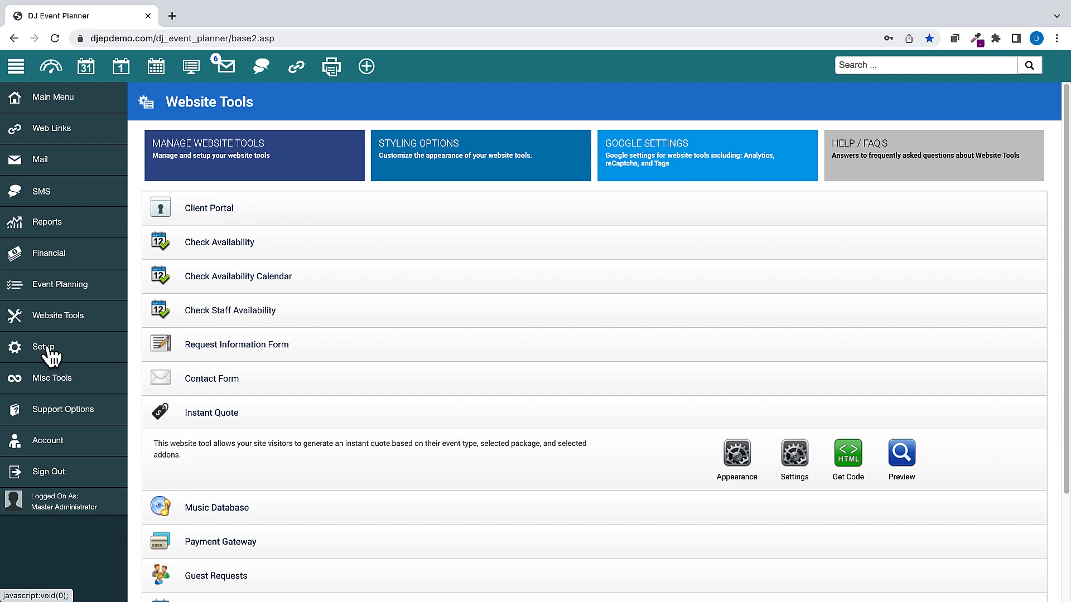
Edit Wedding Package 2 and add date-based custom pricing of $1000 for 01/06/2023–01/15/2023
left_click(43, 347)
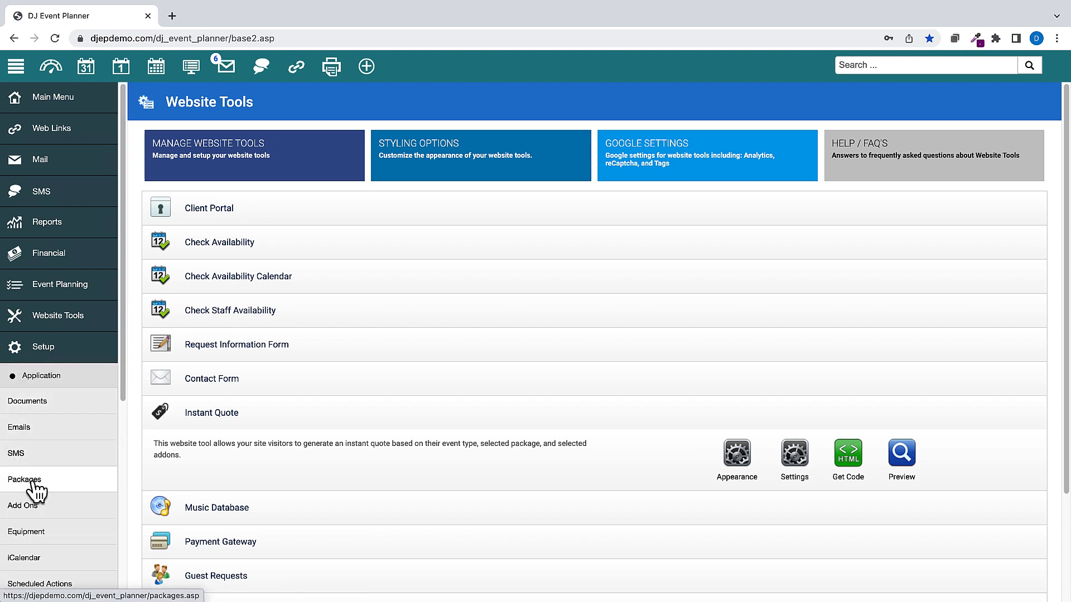
left_click(25, 480)
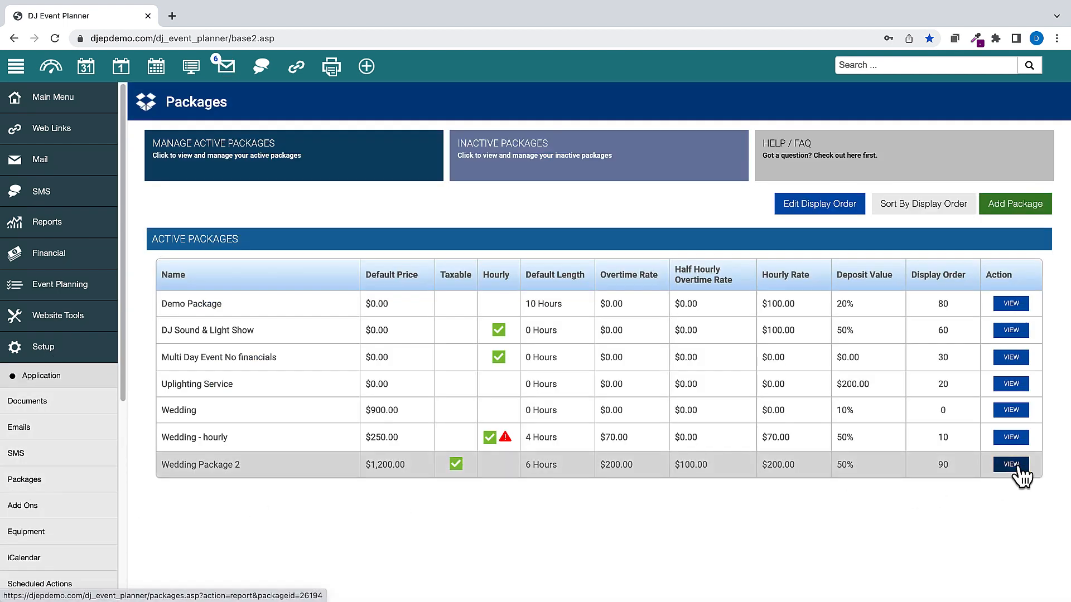
left_click(1010, 464)
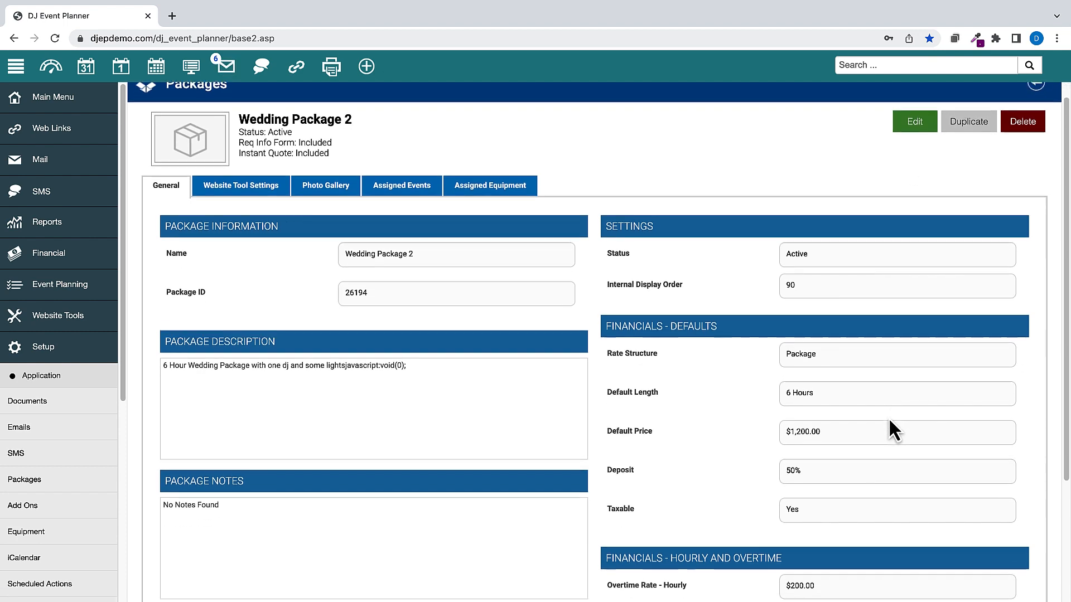
left_click(913, 121)
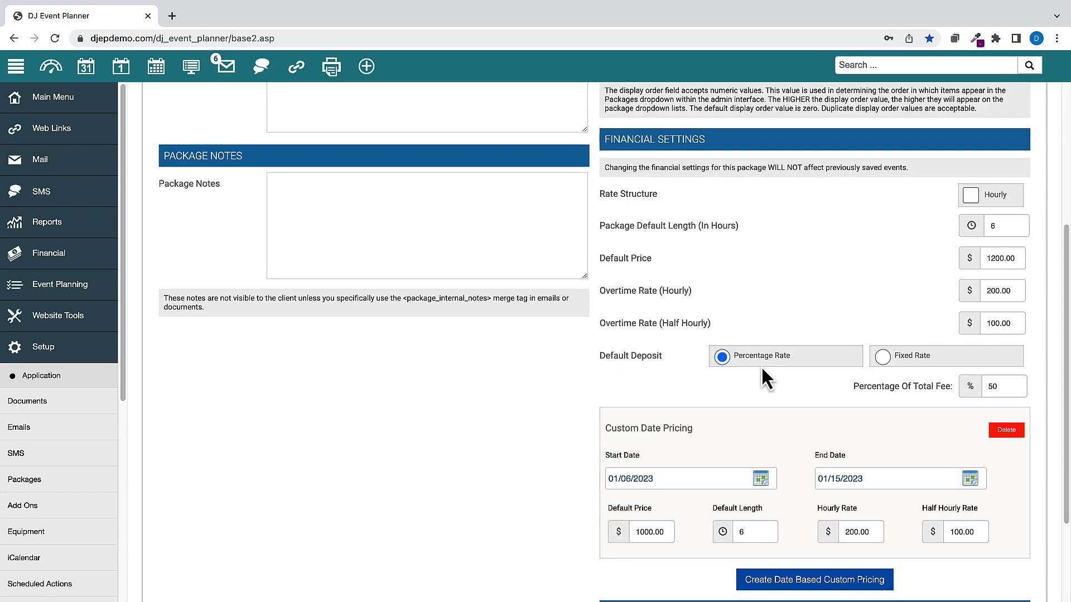
scroll("down", 3)
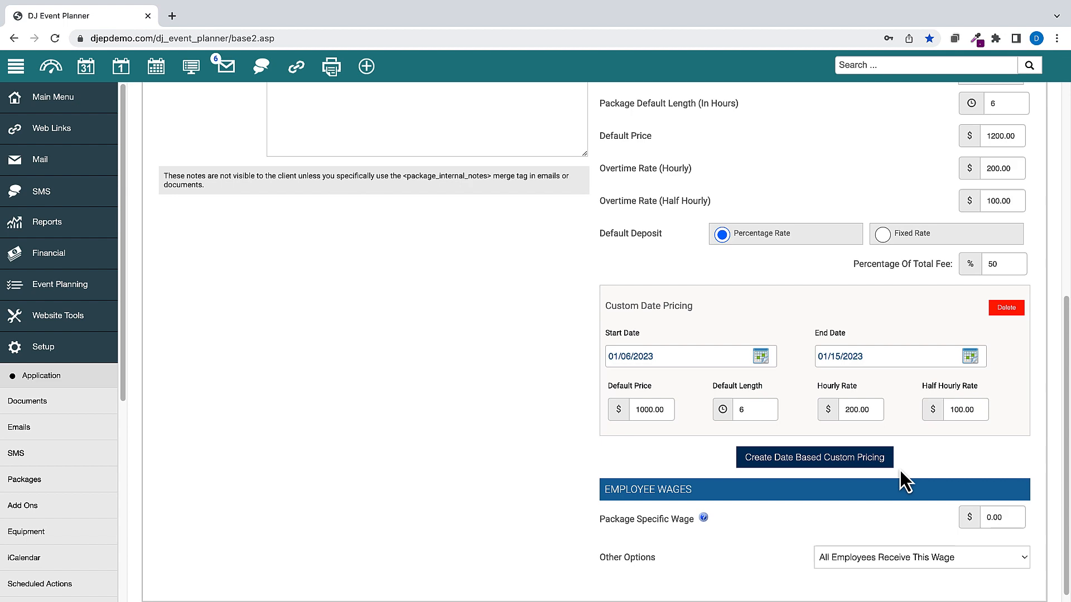
mouse_move(838, 490)
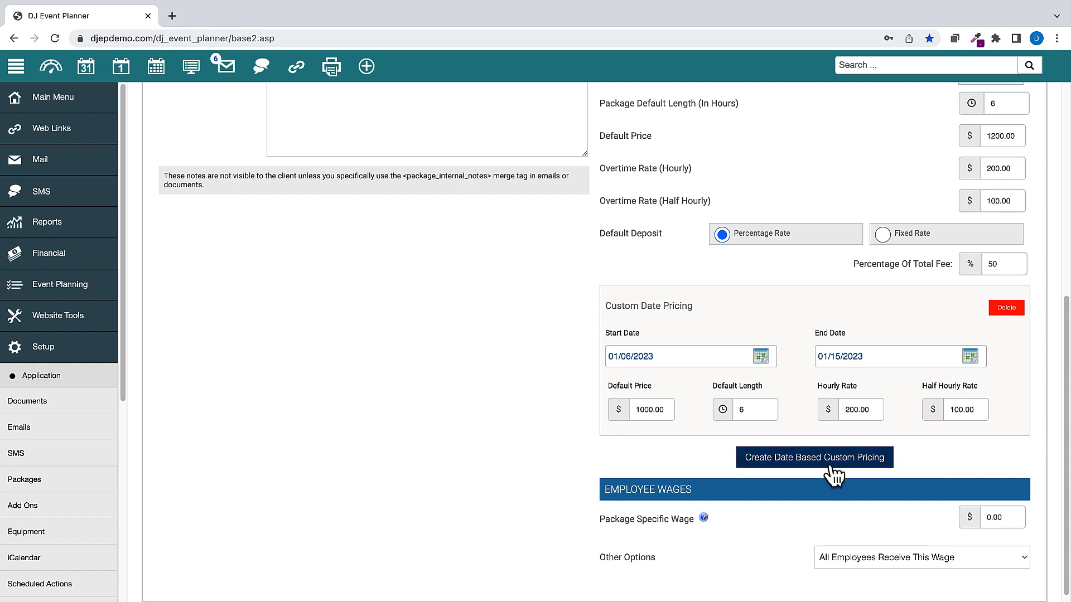
left_click(814, 457)
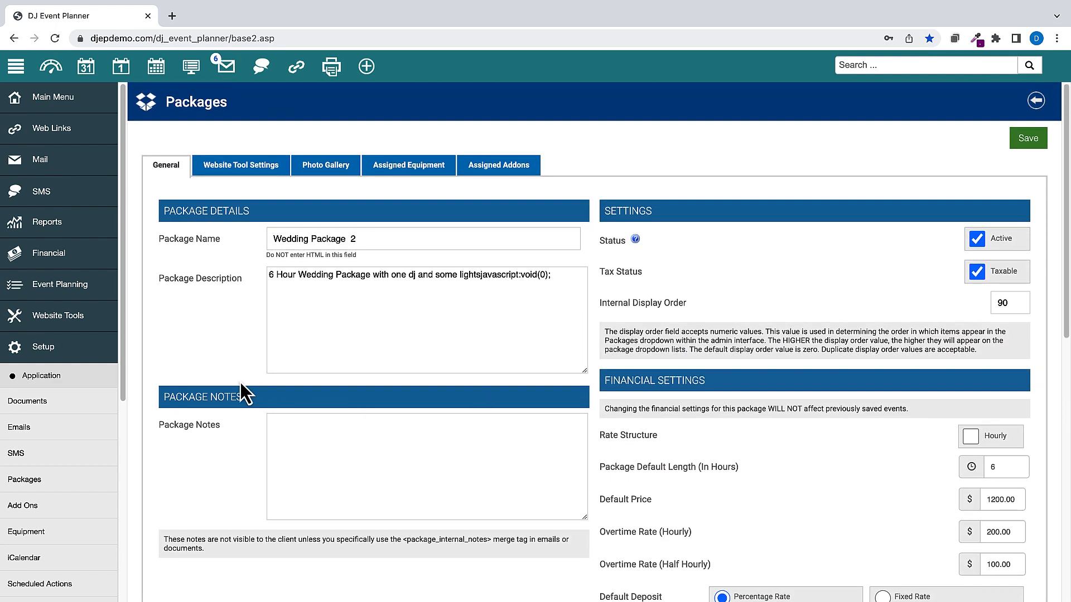
Save the package changes and select Wedding Package 2 at $1000.00 in the Instant Quote preview
left_click(43, 347)
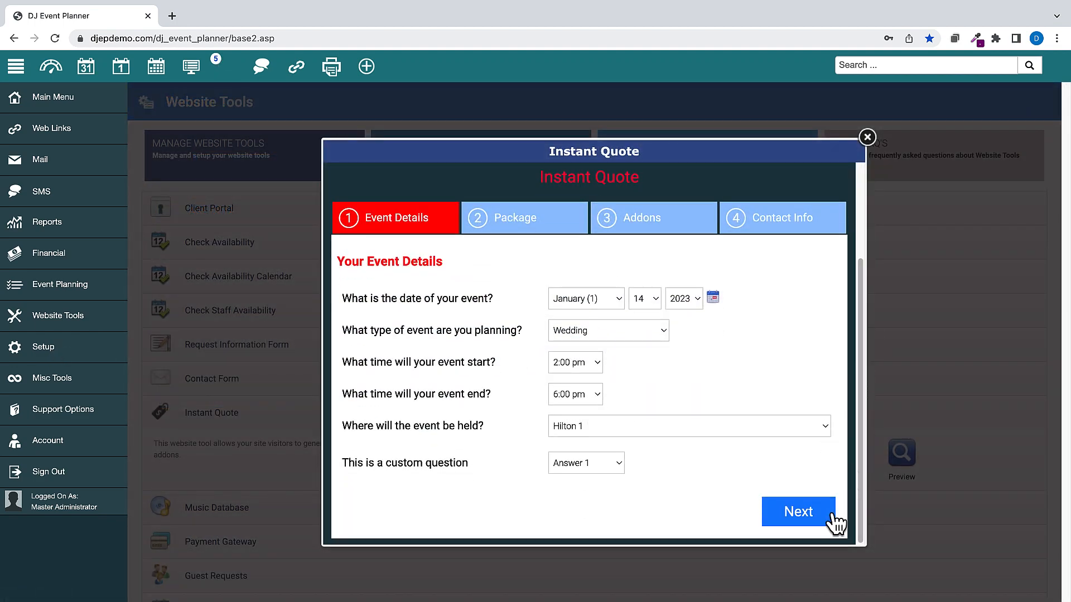
left_click(797, 512)
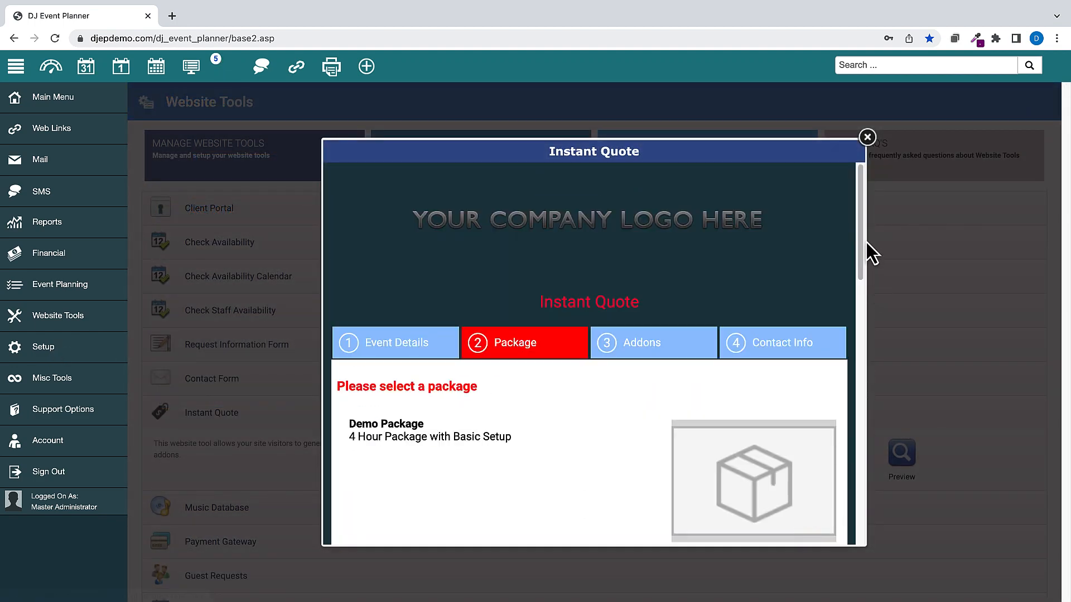
left_click(754, 435)
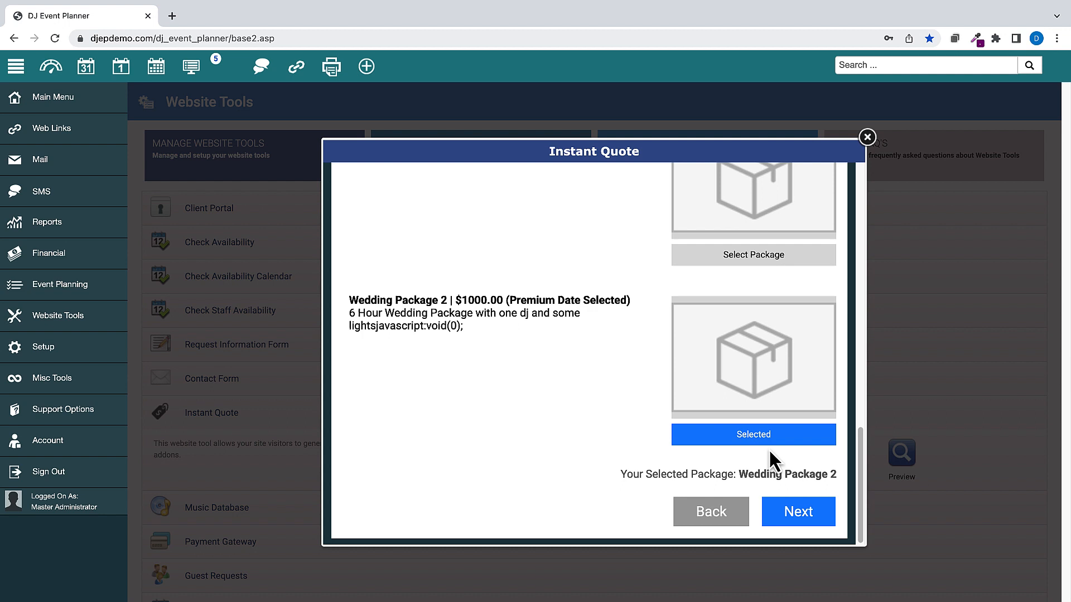
mouse_move(429, 375)
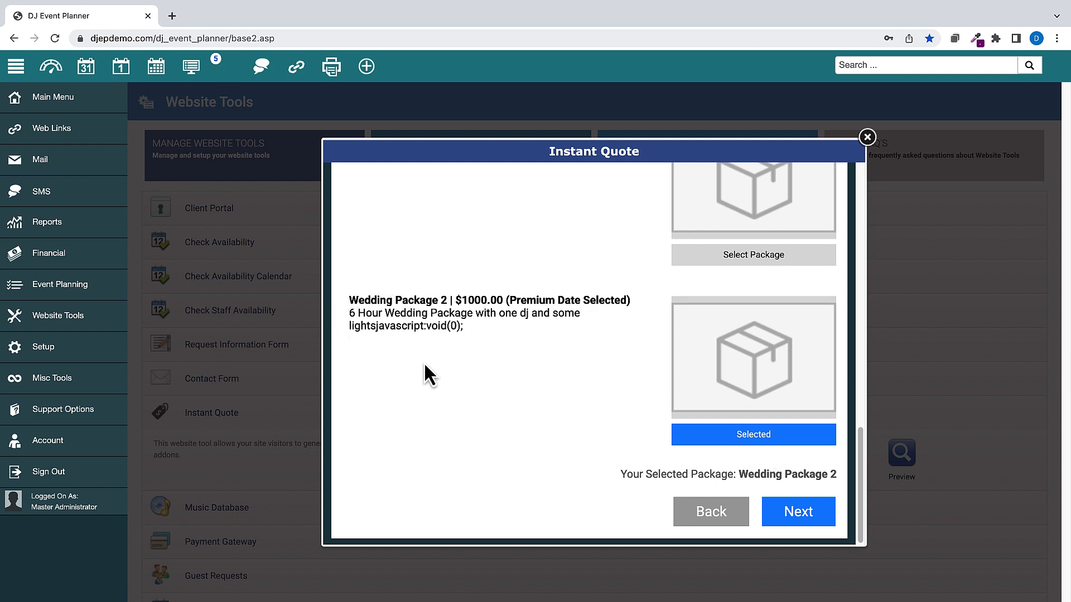
mouse_move(554, 345)
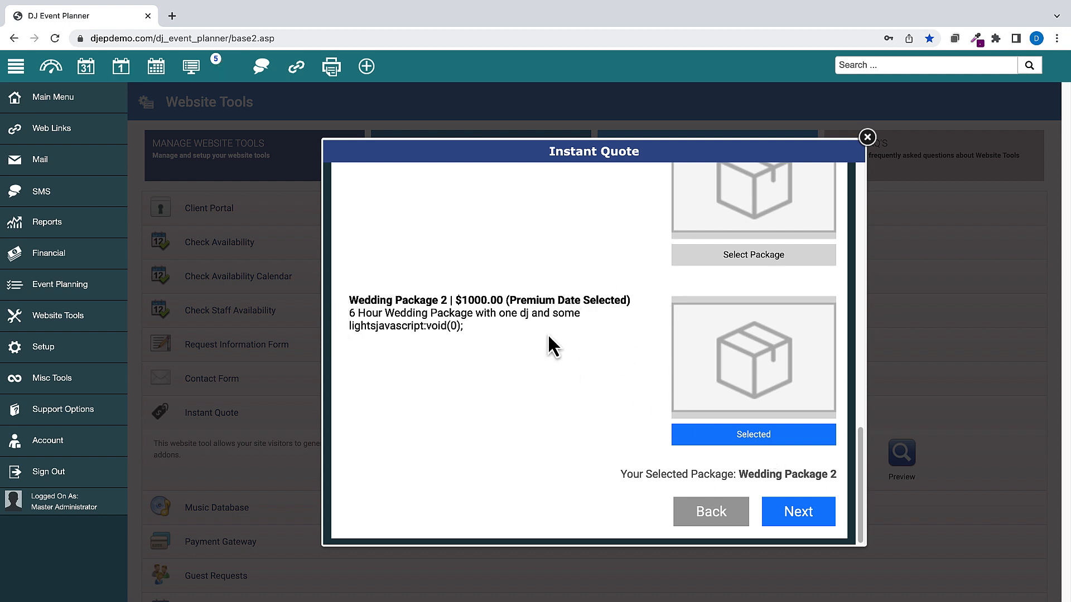
mouse_move(592, 354)
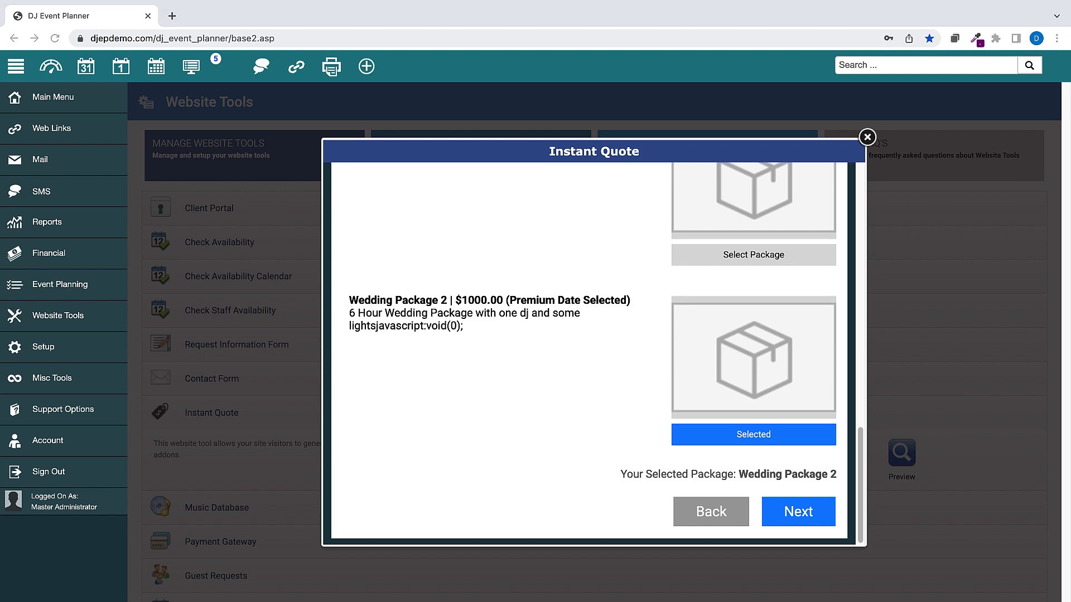
left_click(27, 402)
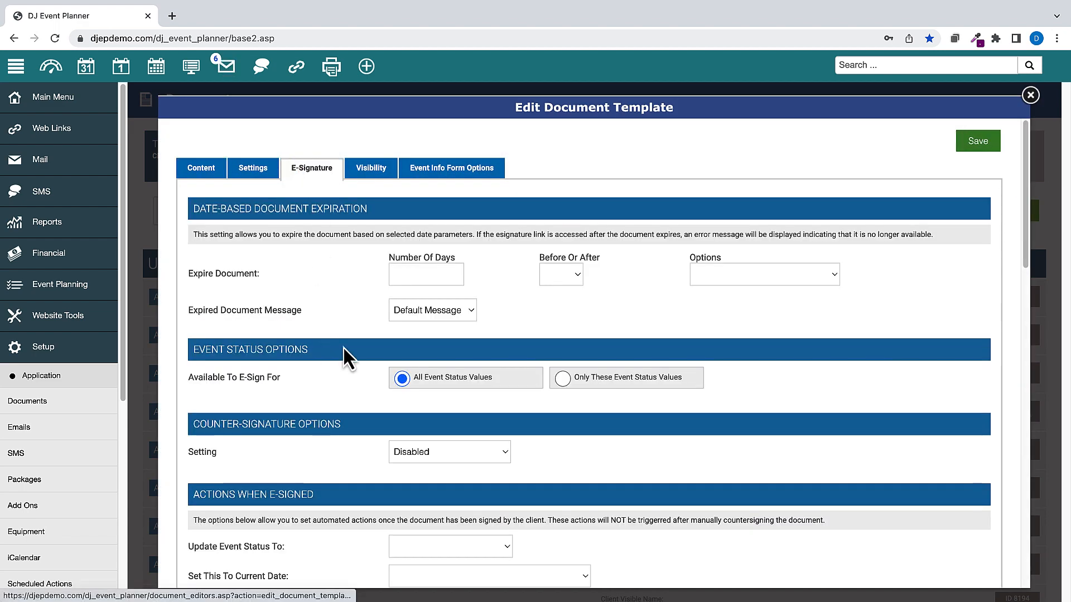
Set the document template's Expire Document Options to Contract Sent Date
left_click(763, 274)
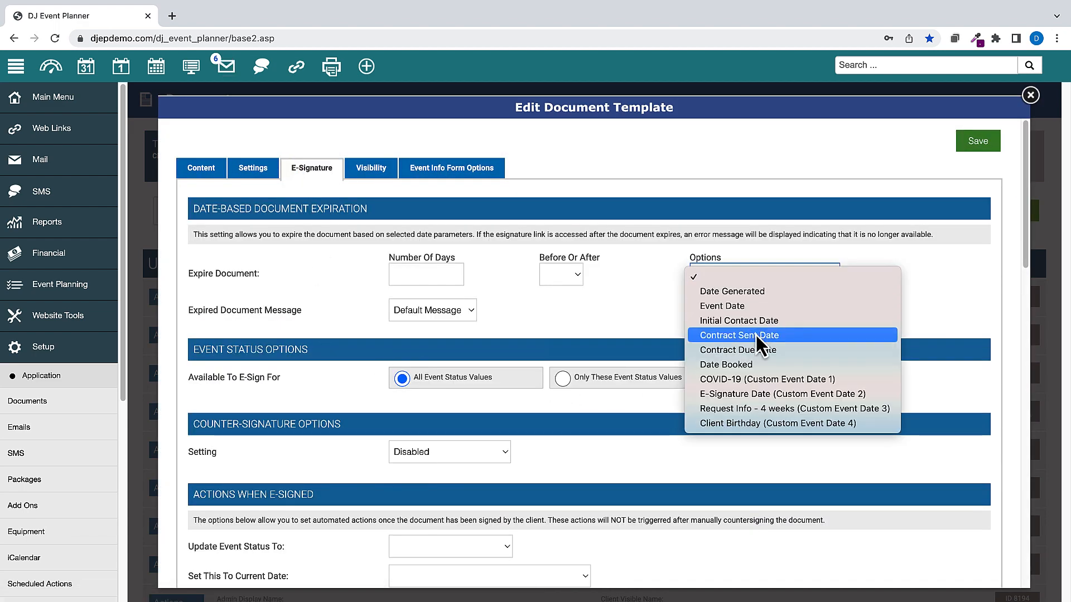
left_click(738, 335)
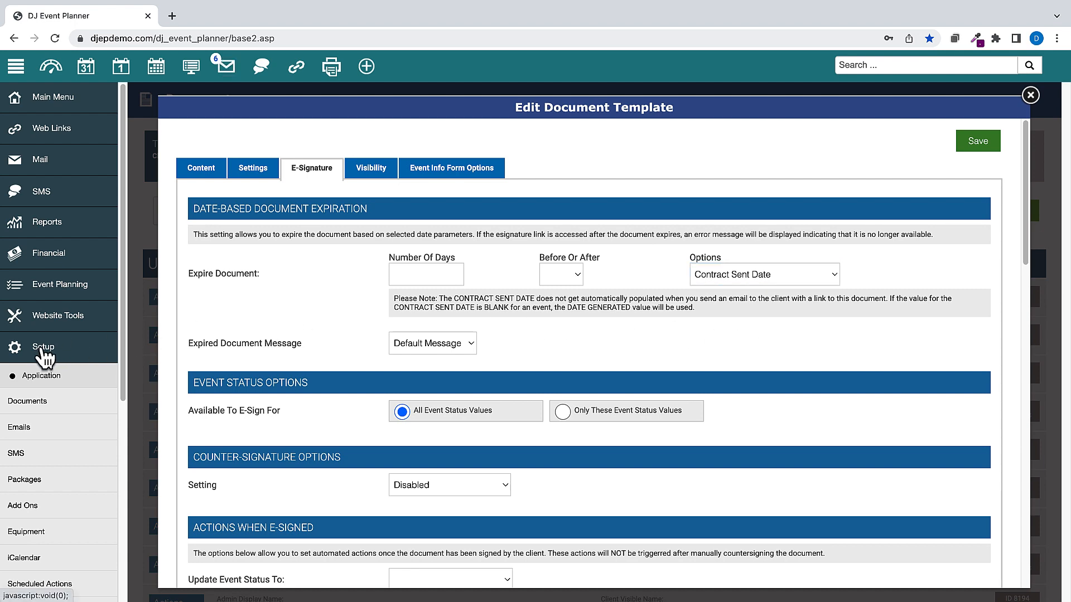
left_click(85, 67)
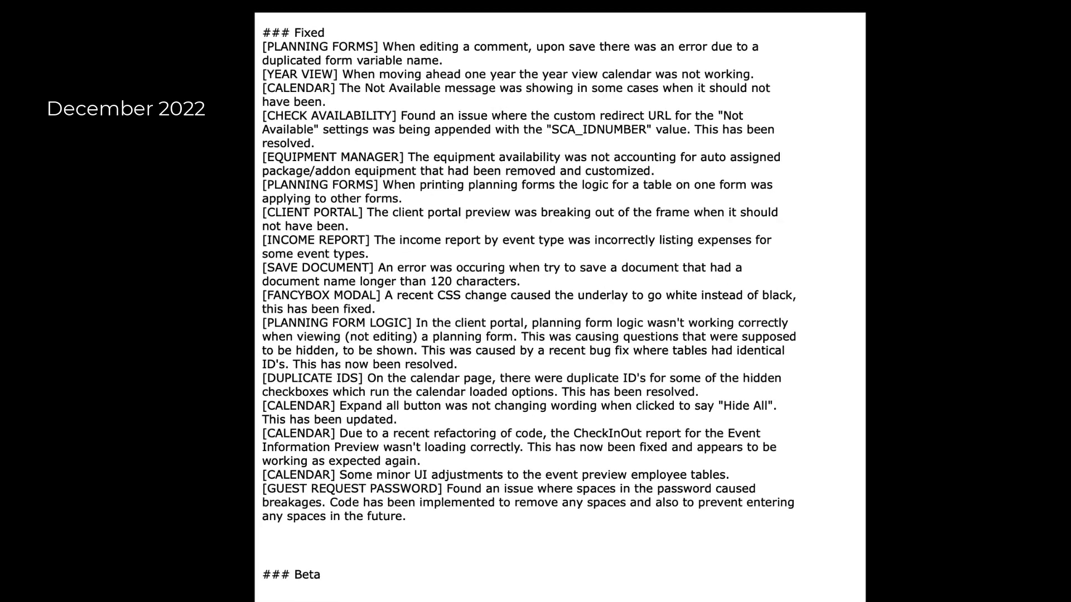
Scroll through the Fixed list in the December 2022 change log
scroll("down", 3)
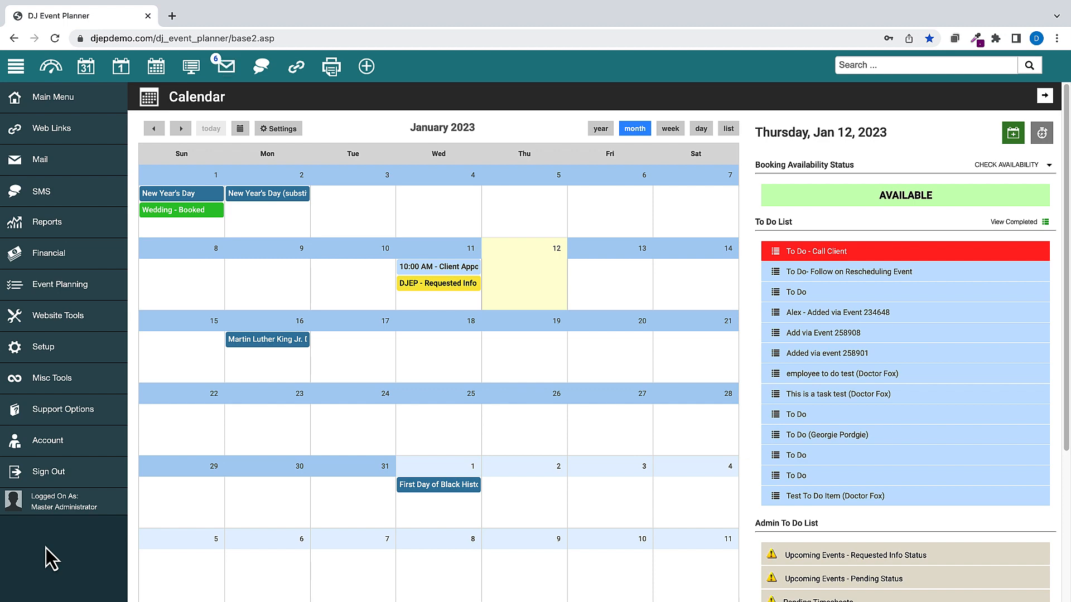
Bring up Support Options to view the software change log for version 23.02
left_click(62, 409)
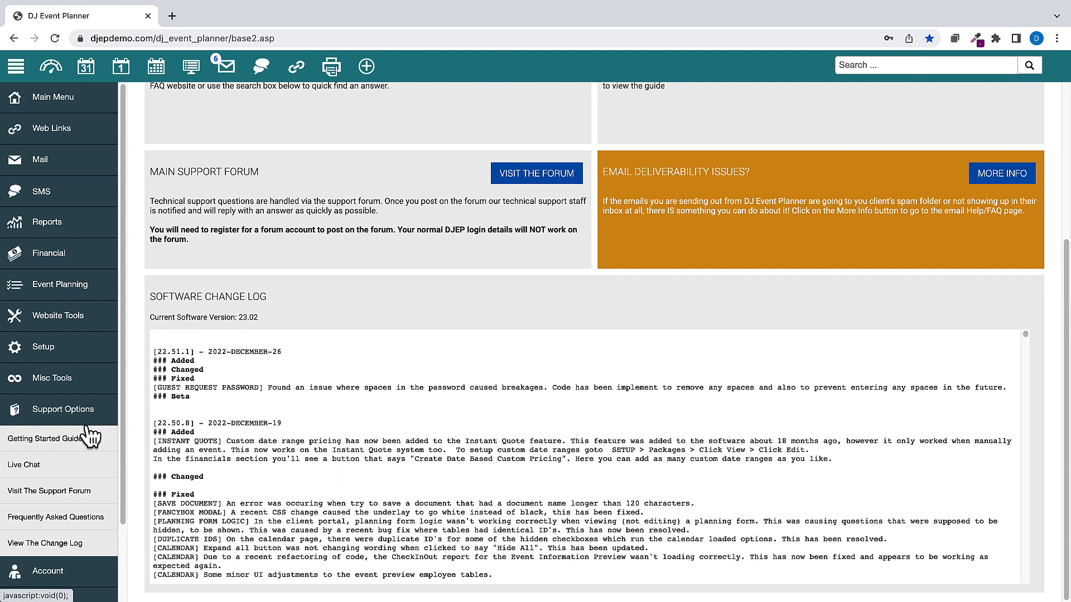
mouse_move(24, 464)
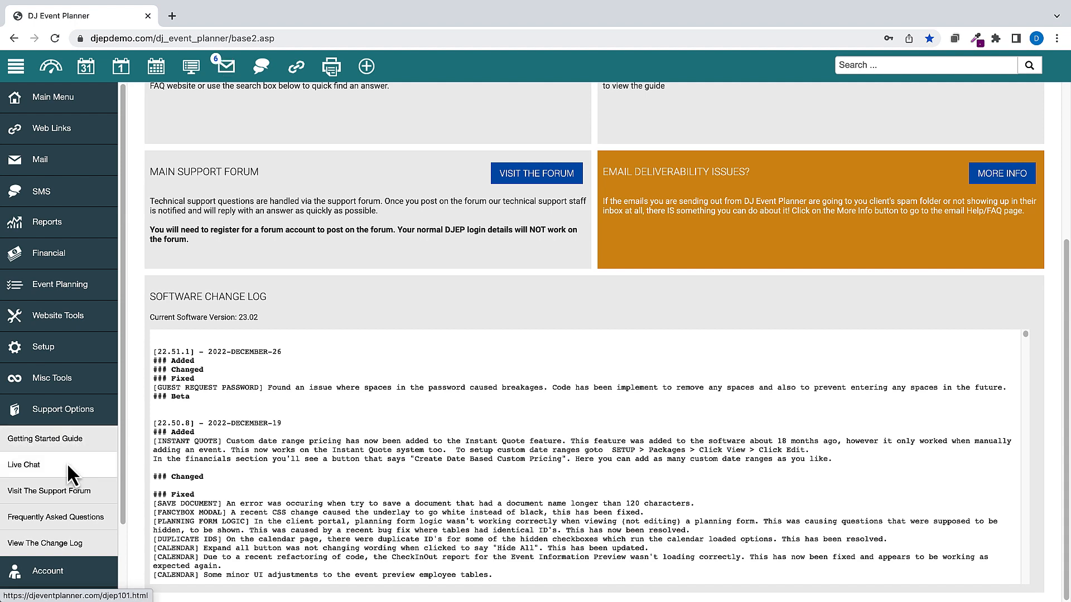